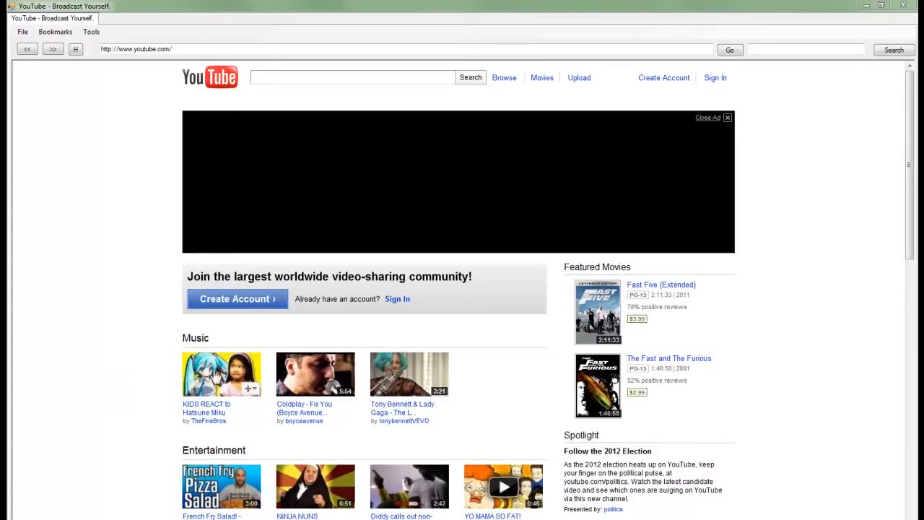
# - Open the YouTube logo link in a new window from its context menu
pyautogui.rightClick(217, 87)
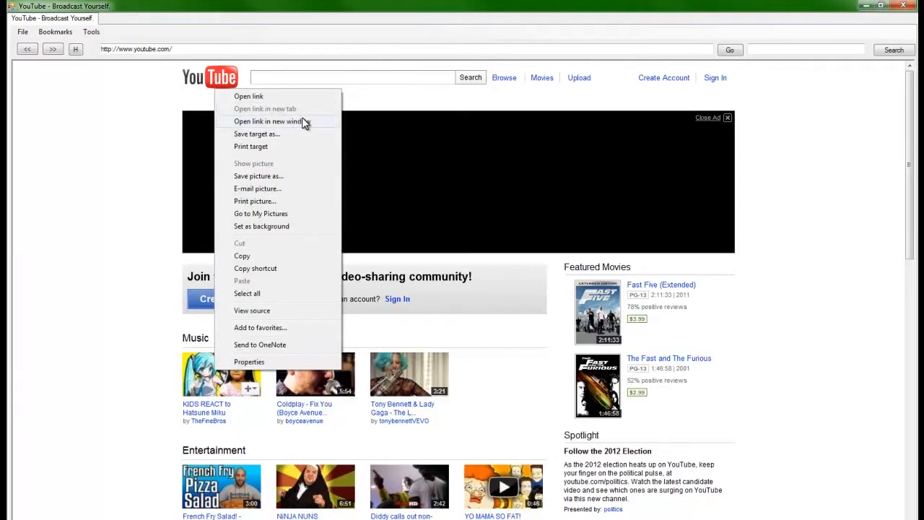
pyautogui.click(268, 121)
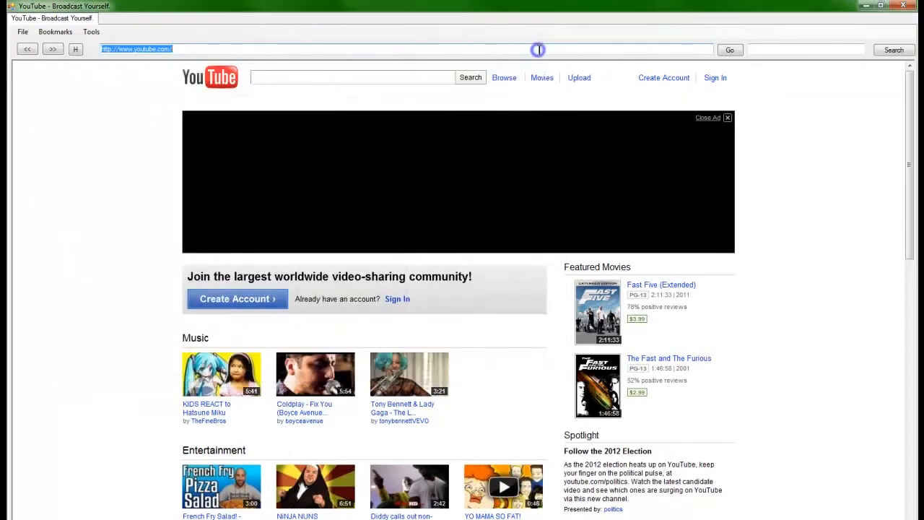
pyautogui.moveTo(474, 47)
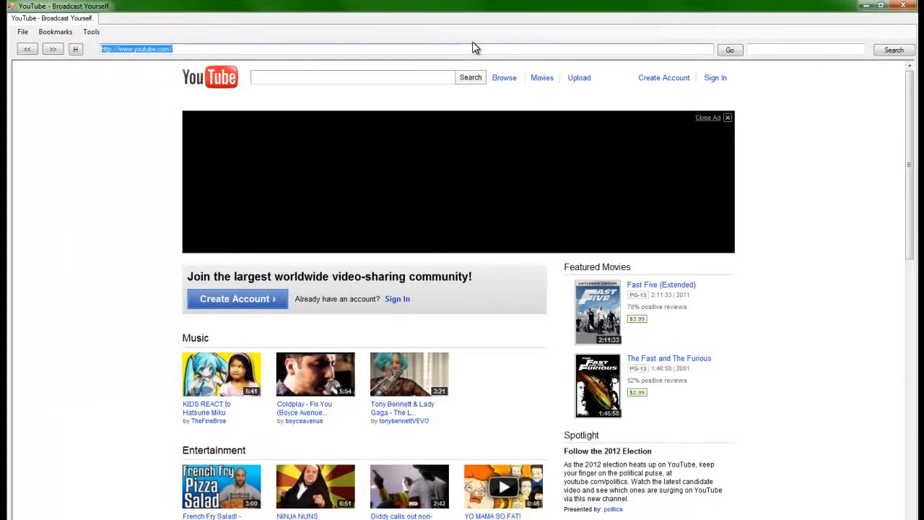
pyautogui.moveTo(321, 231)
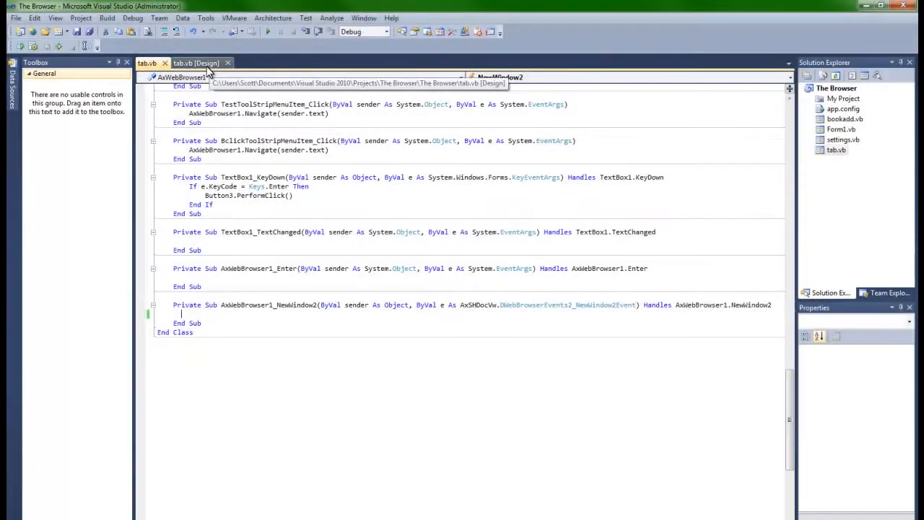
# - Copy the tab-creation lines from NewTabToolStripMenuItem_Click and show the tab.vb designer
pyautogui.click(199, 63)
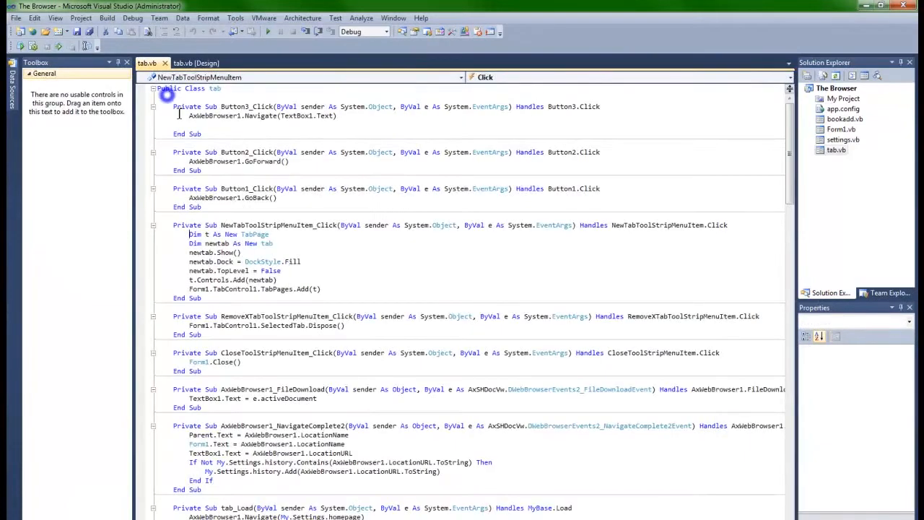
pyautogui.press('ctrl+c')
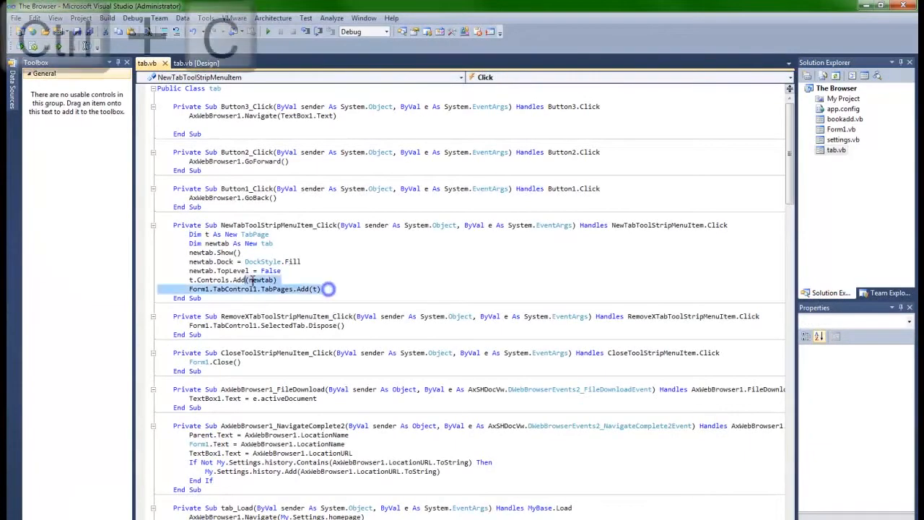
pyautogui.press('Ctrl+C')
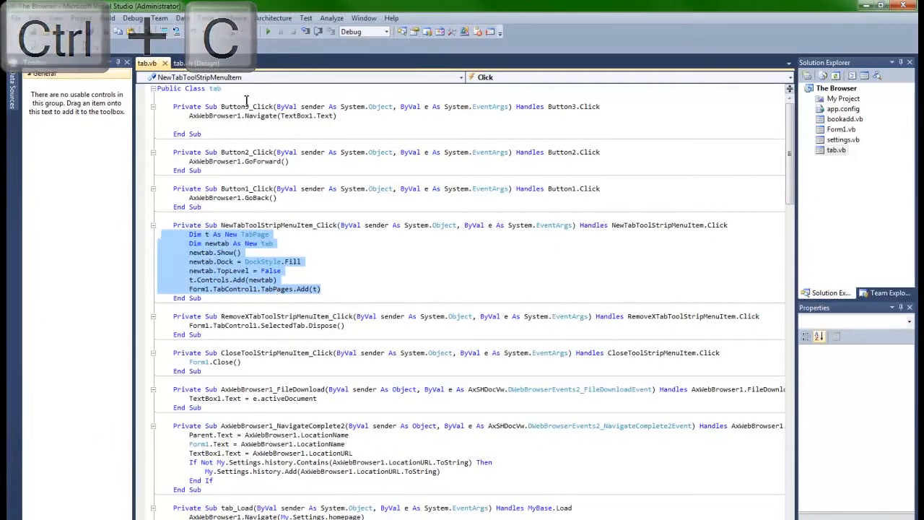
pyautogui.click(197, 63)
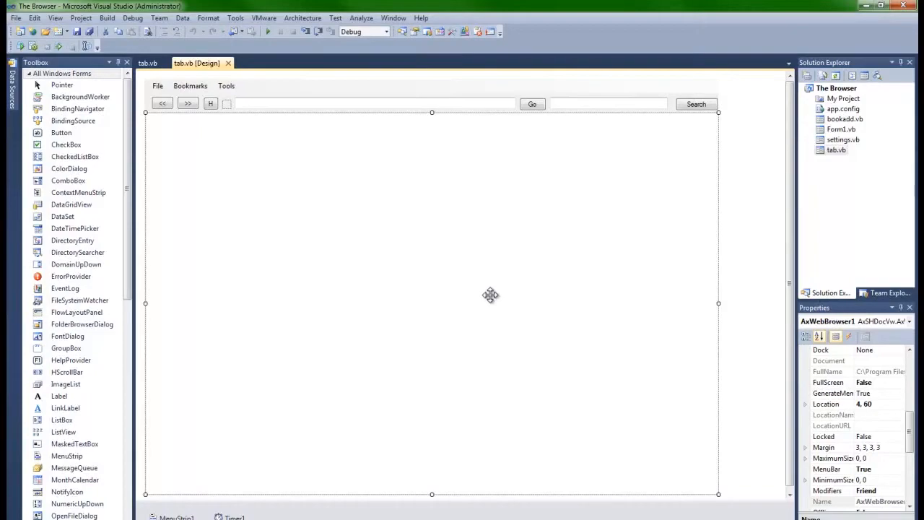
pyautogui.moveTo(466, 280)
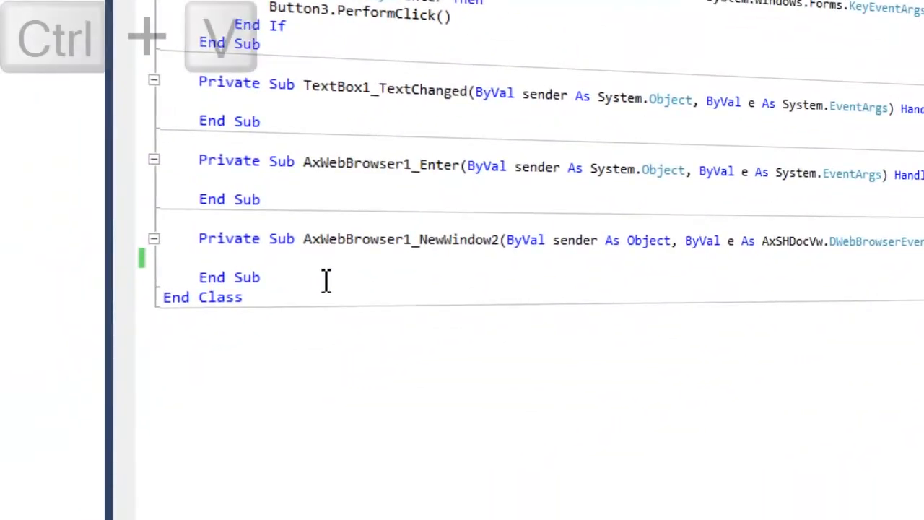
# - Paste the tab-creation code into the AxWebBrowser1_NewWindow2 handler
pyautogui.press('Ctrl+v')
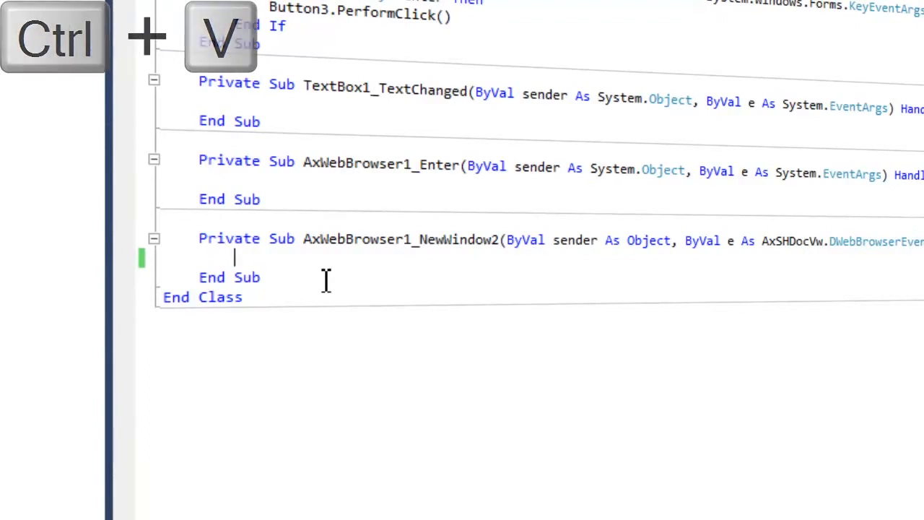
pyautogui.press('Ctrl+V')
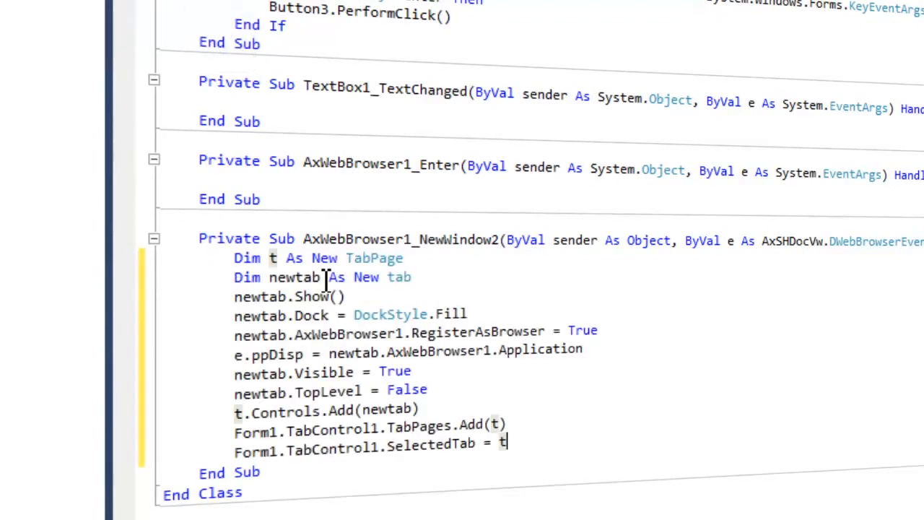
pyautogui.scroll(-3)
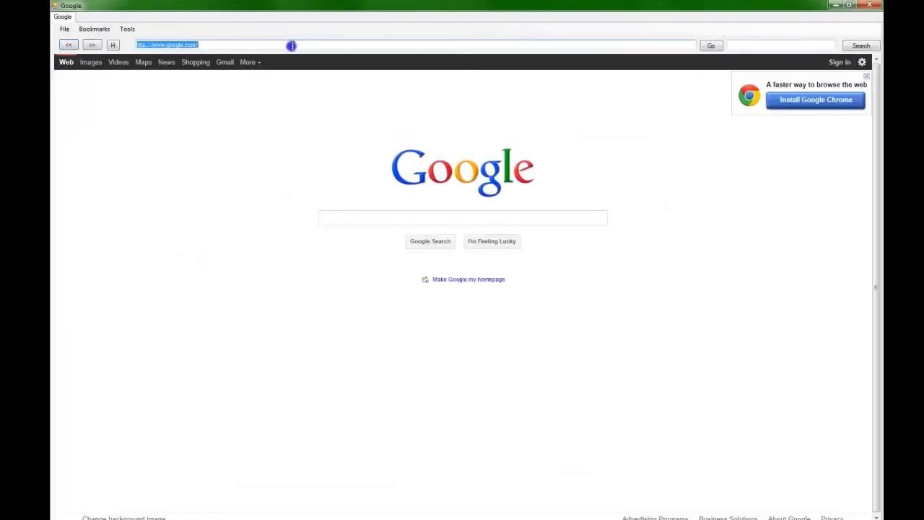
# - Load youtube, dismiss the script error, and open the Hatsune Miku video link
pyautogui.write('youtub')
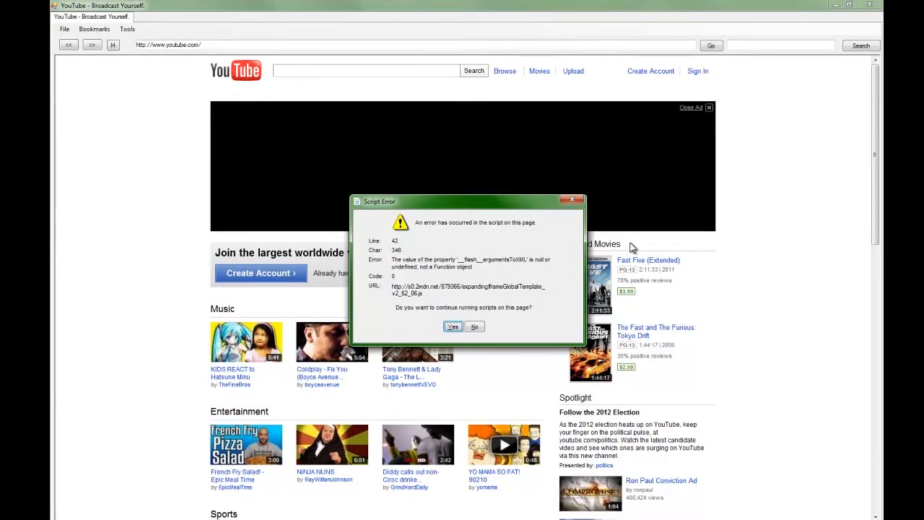
pyautogui.click(453, 326)
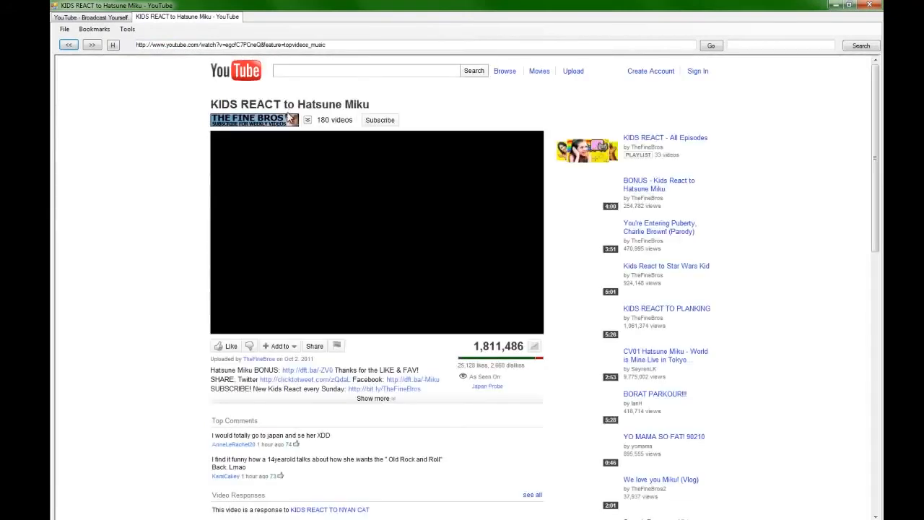
pyautogui.click(376, 232)
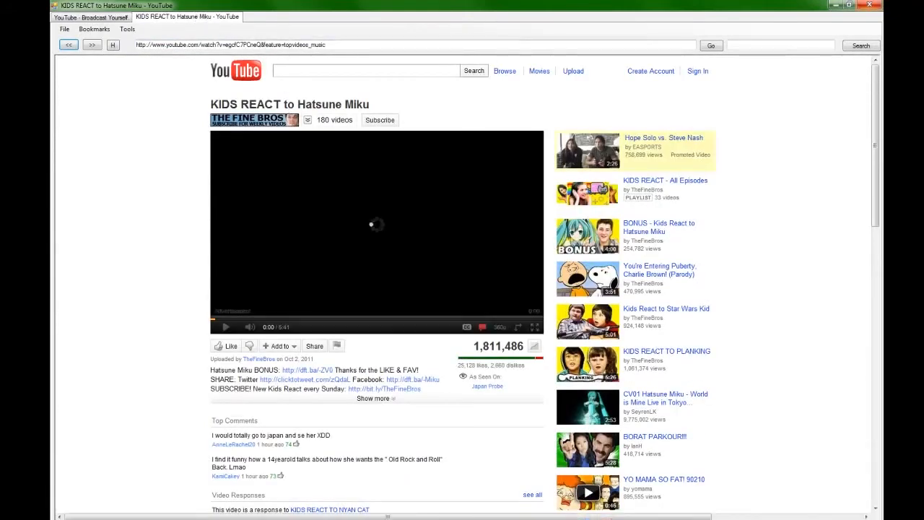